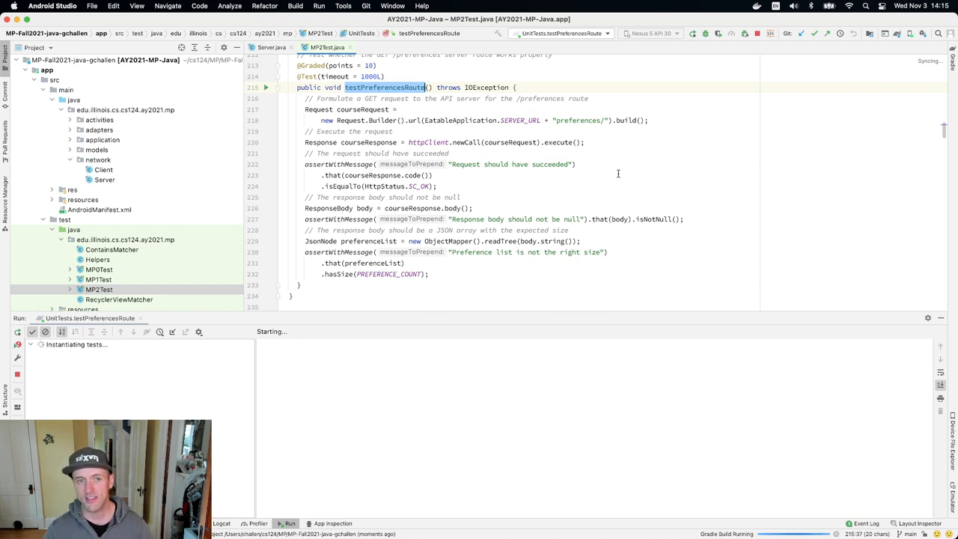
mouse_move(512, 320)
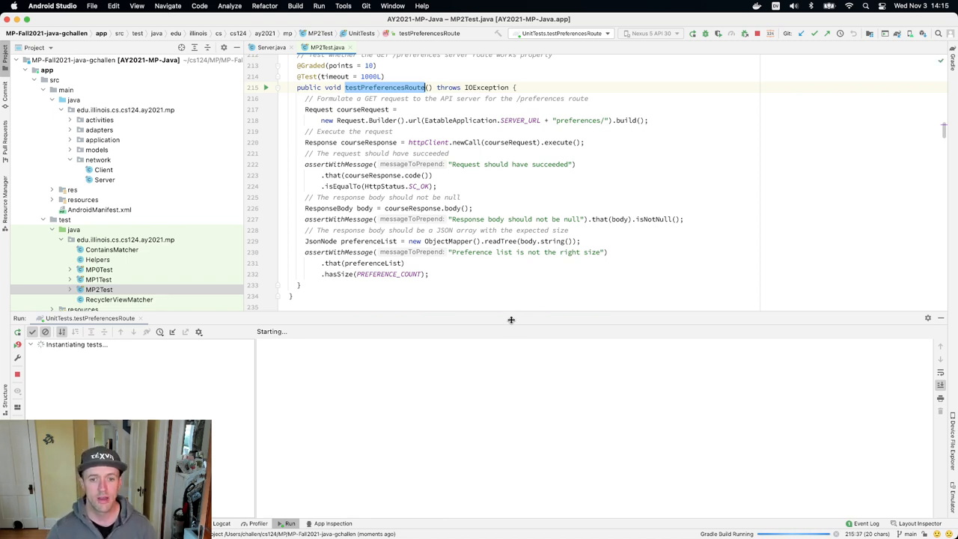
Enlarge the code editor by moving the Run panel divider down.
left_click_drag(512, 320, 513, 375)
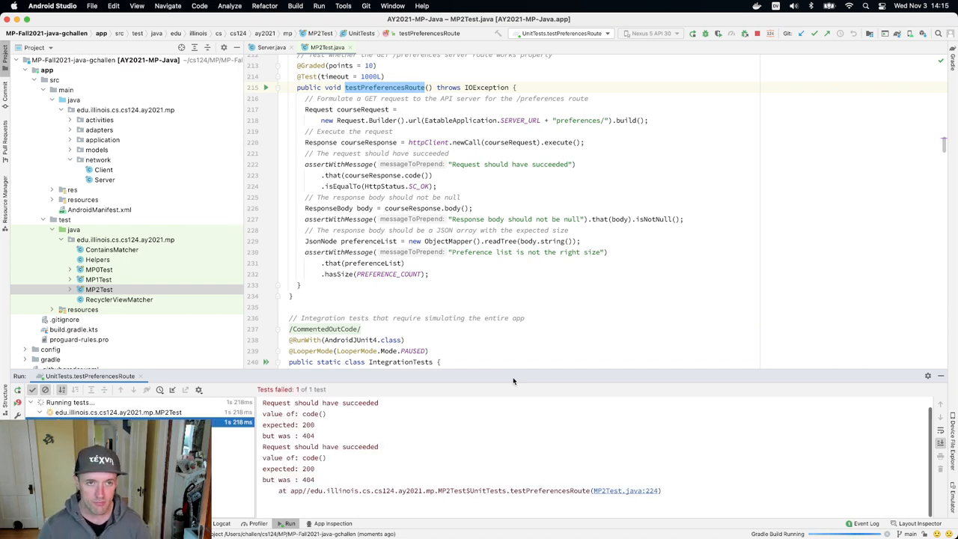
Review Server.java's dispatcher, which handles only root and /restaurants and otherwise returns 404.
left_click(271, 47)
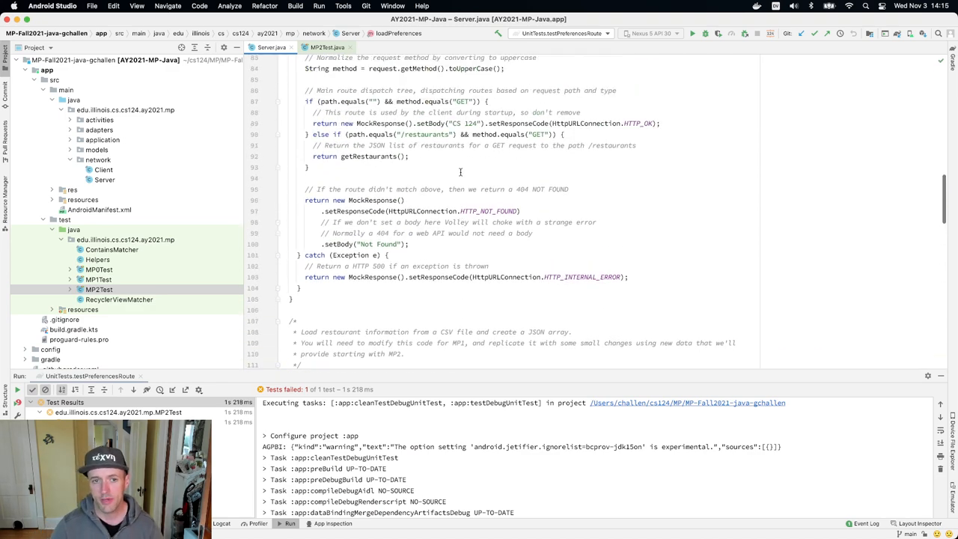
scroll("up", 3)
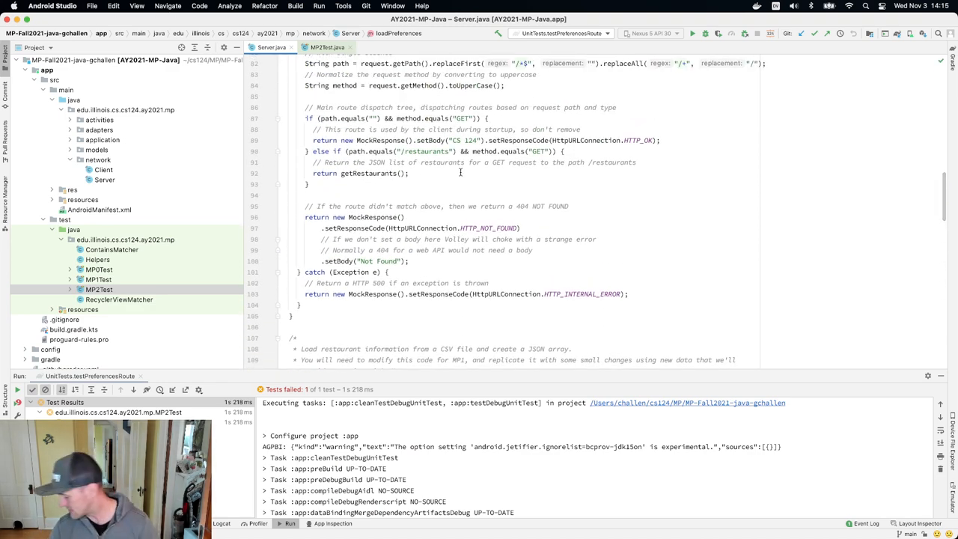
scroll("up", 3)
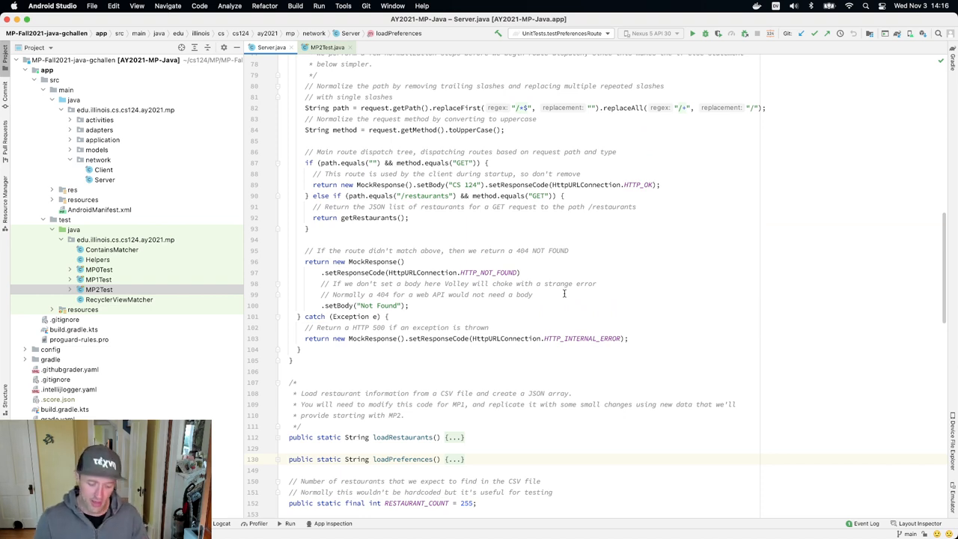
left_click(289, 458)
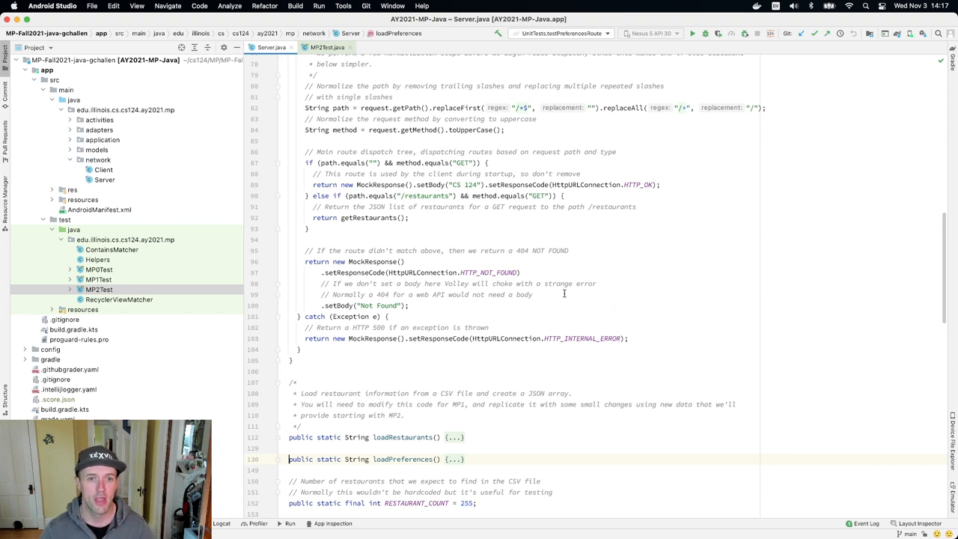
scroll("up", 3)
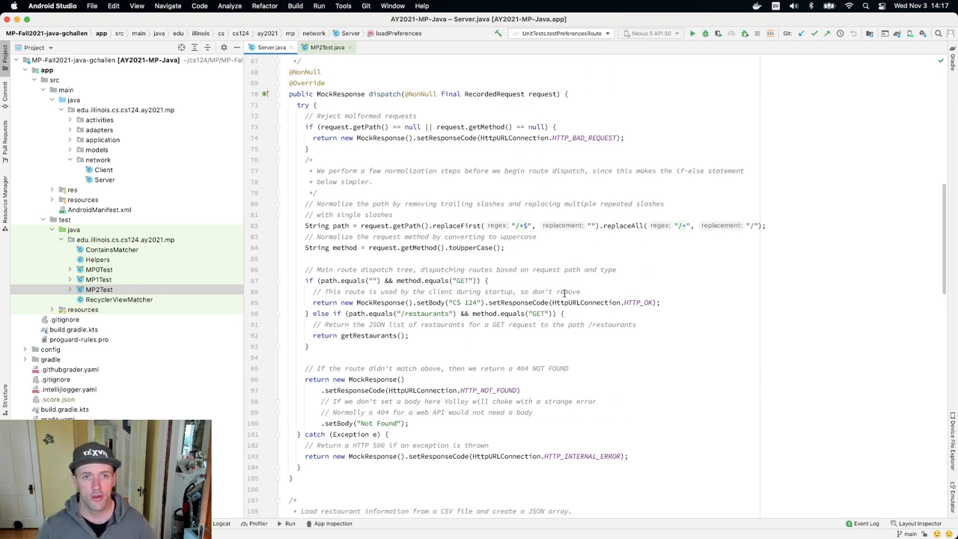
double_click(383, 92)
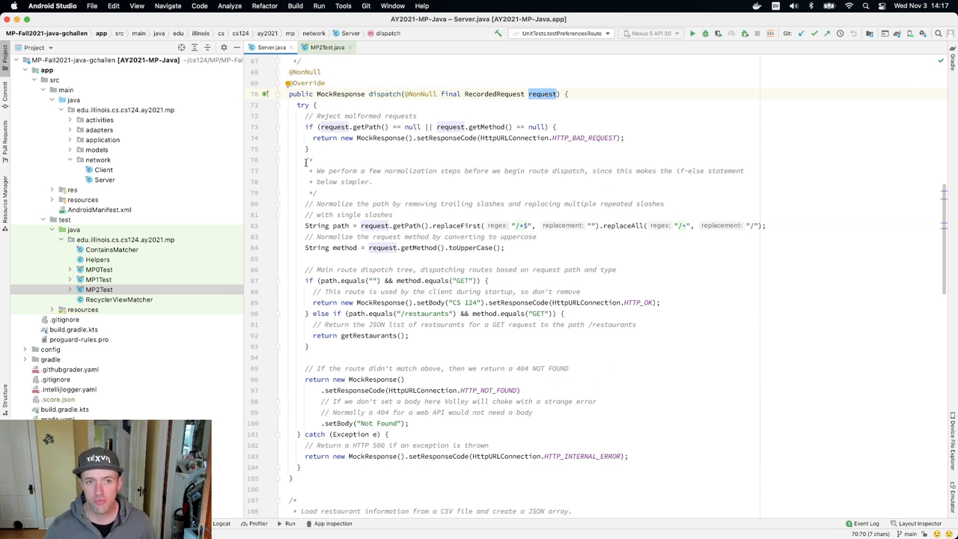
left_click_drag(307, 159, 535, 237)
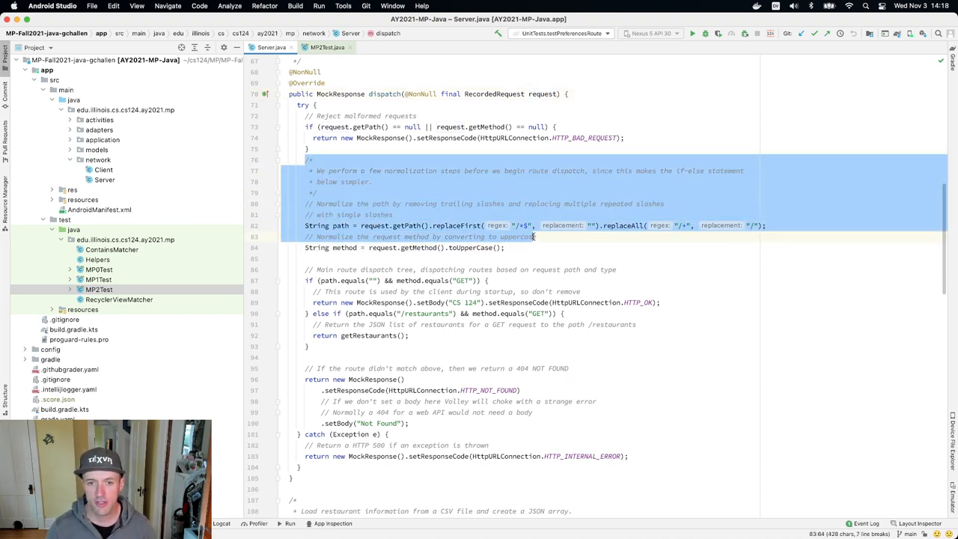
left_click(406, 258)
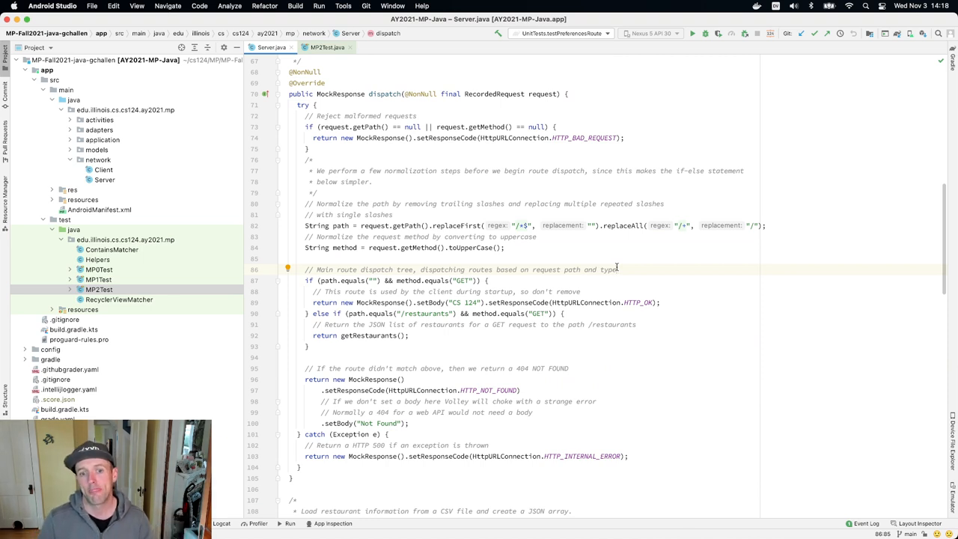
Navigate to the getRestaurants helper that responds with restaurantsJson.
double_click(427, 313)
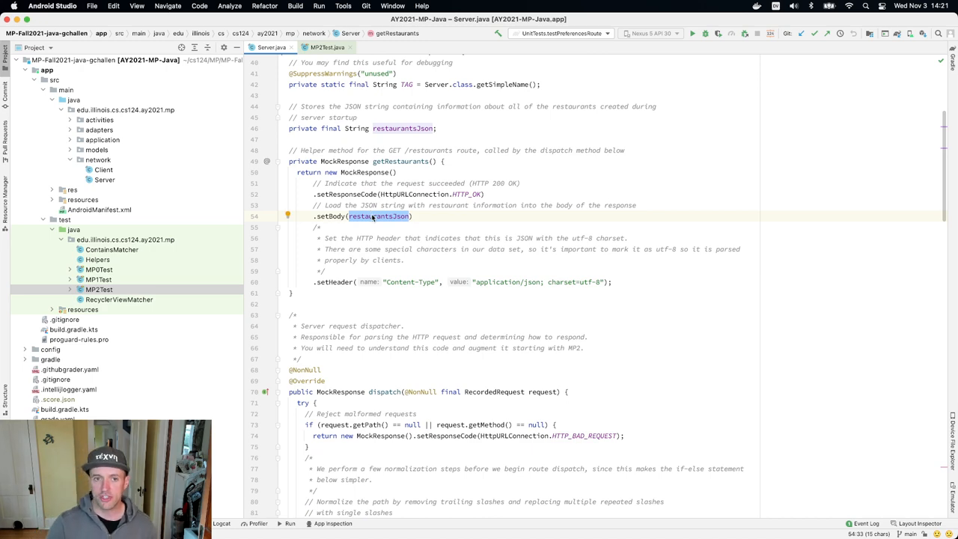
scroll("down", 3)
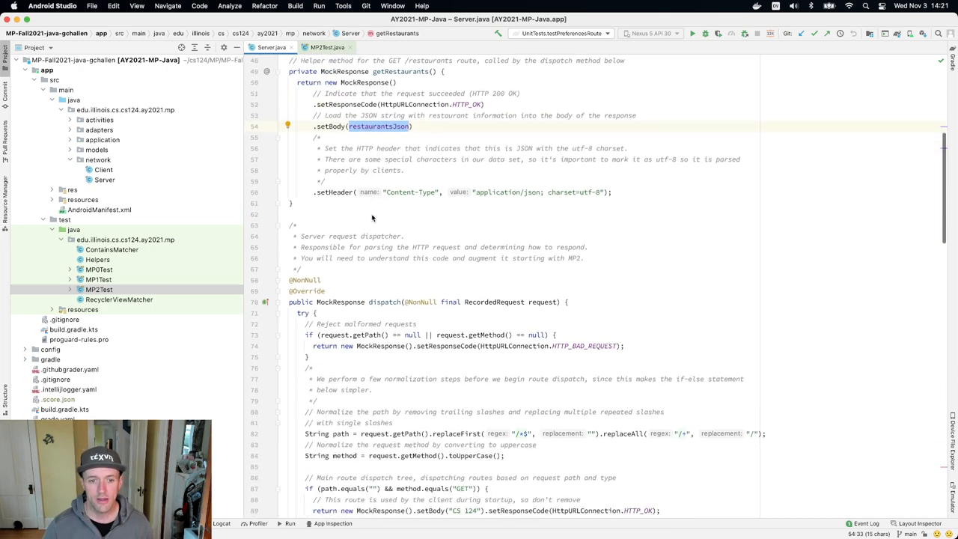
scroll("down", 3)
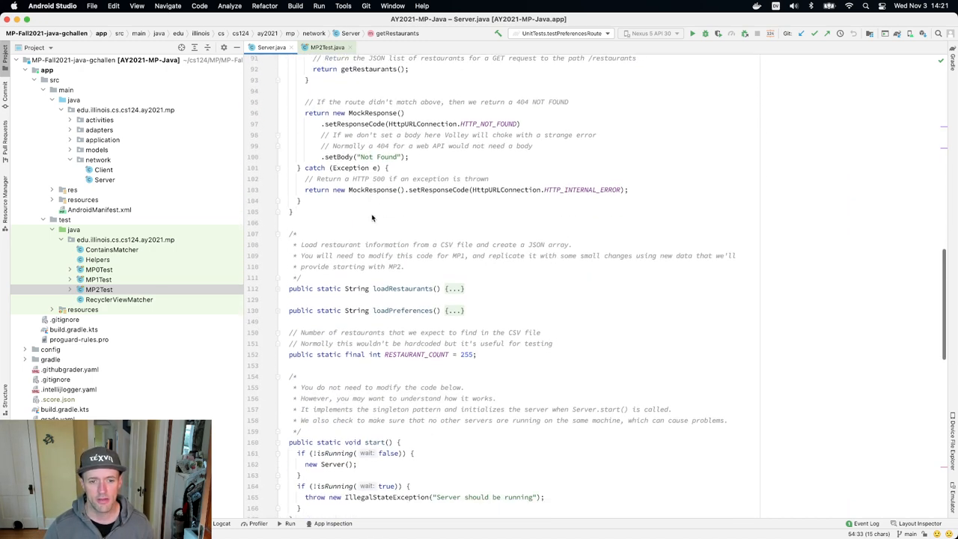
scroll("down", 3)
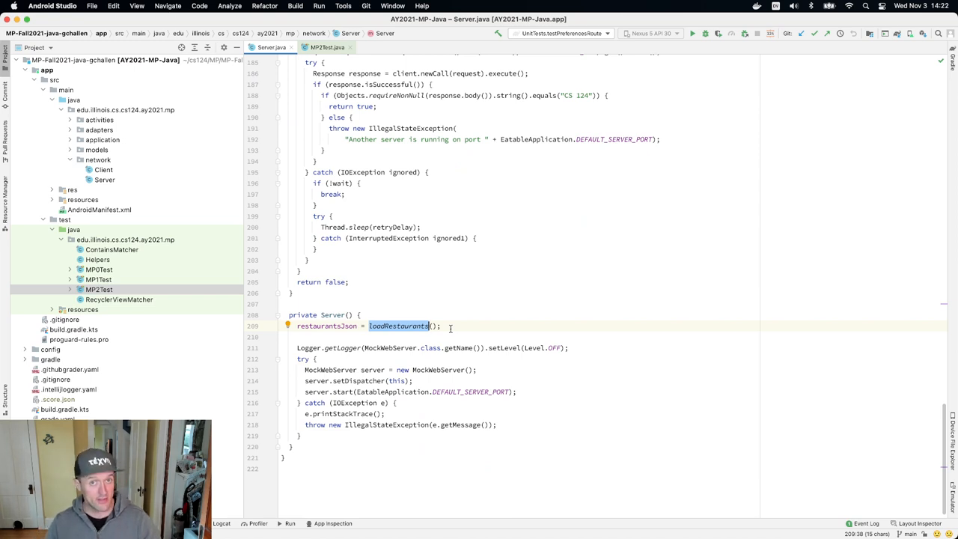
left_click(443, 326)
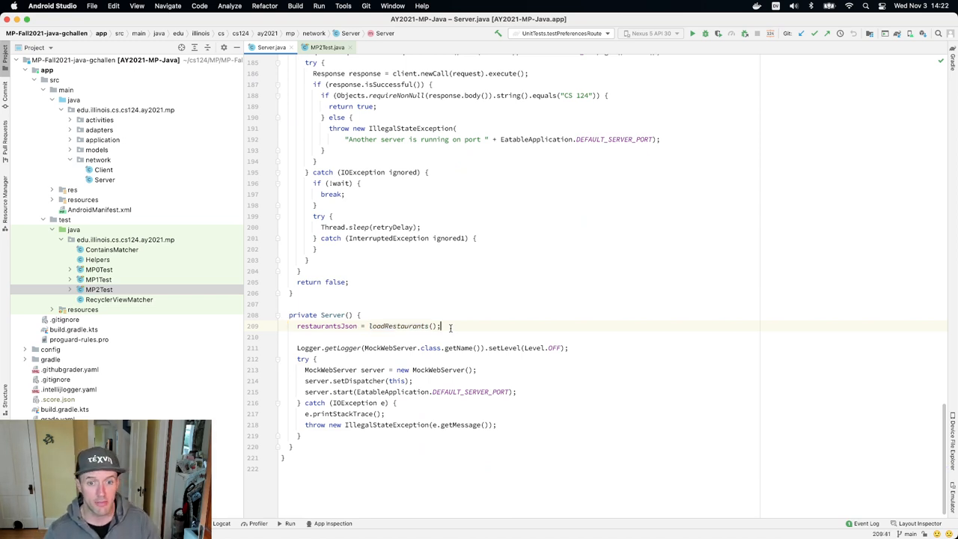
scroll("up", 3)
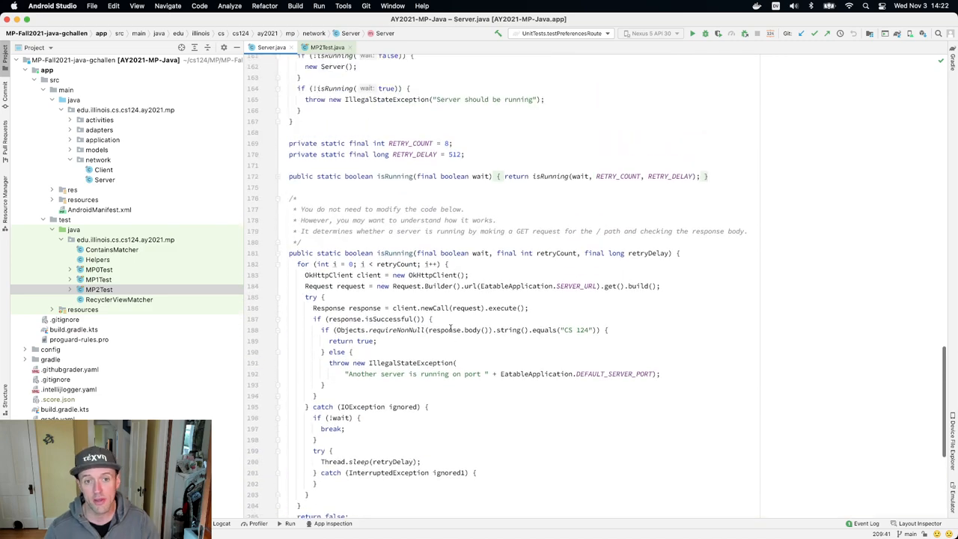
scroll("up", 3)
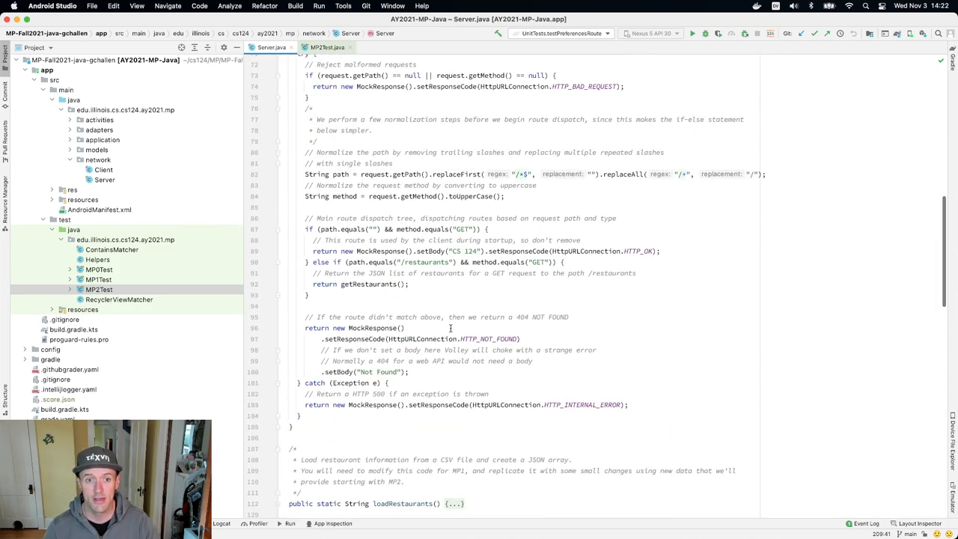
Return to MP2Test.java's testPreferencesRoute test, which sends GET to /preferences.
scroll("up", 3)
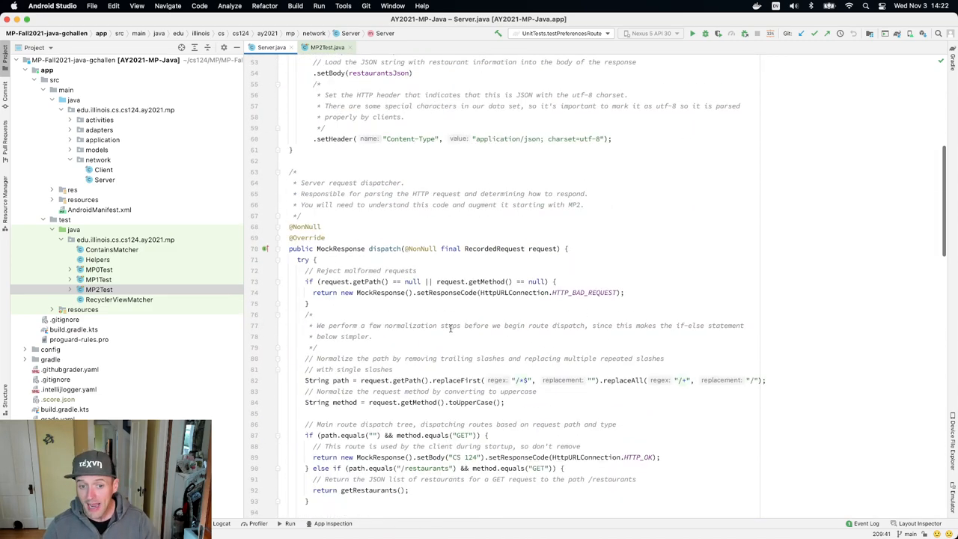
scroll("up", 3)
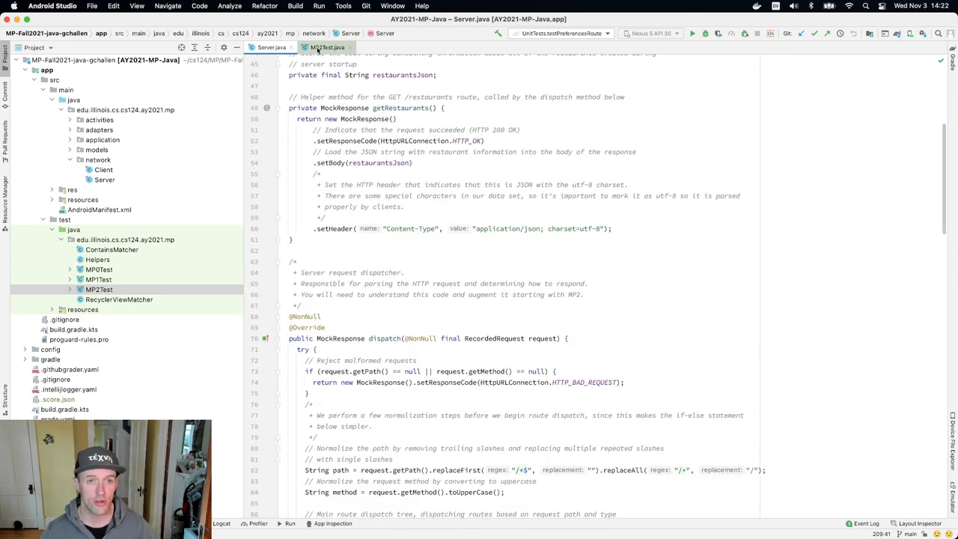
left_click(326, 47)
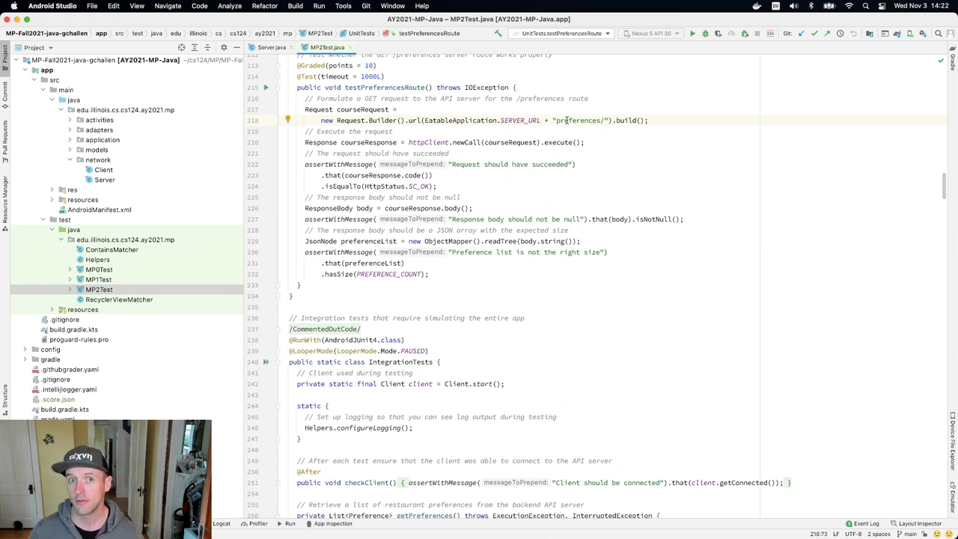
Back in Server.java, highlight the setHeader content-type call in getRestaurants.
left_click(272, 46)
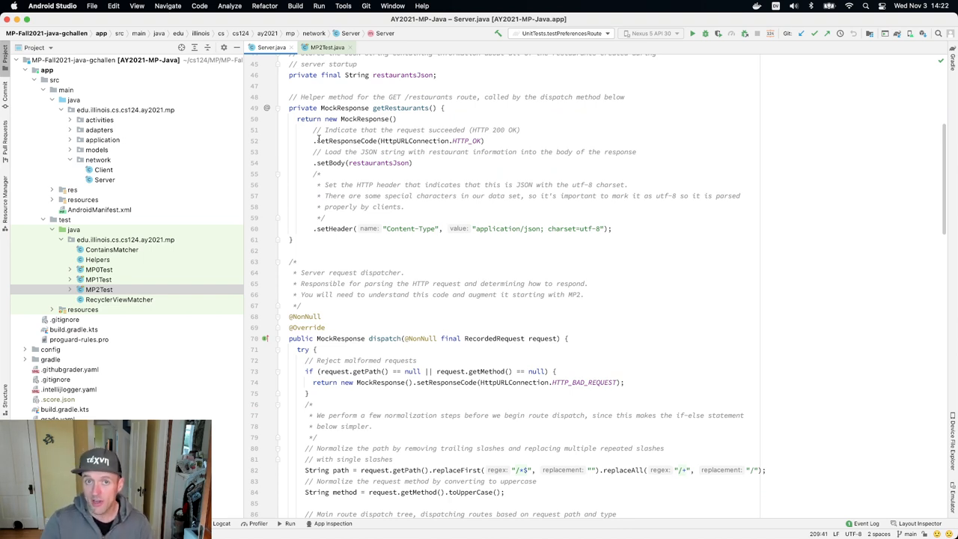
mouse_move(356, 222)
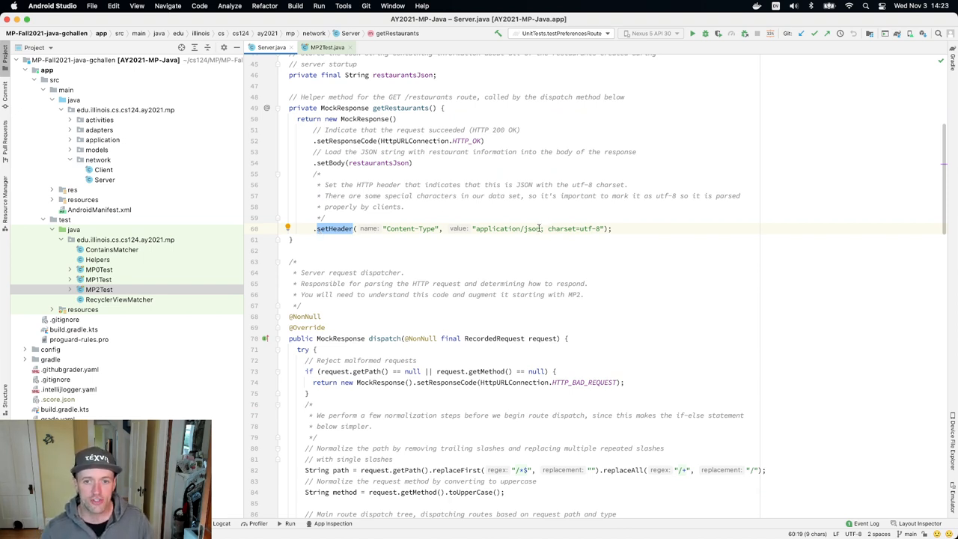
double_click(561, 228)
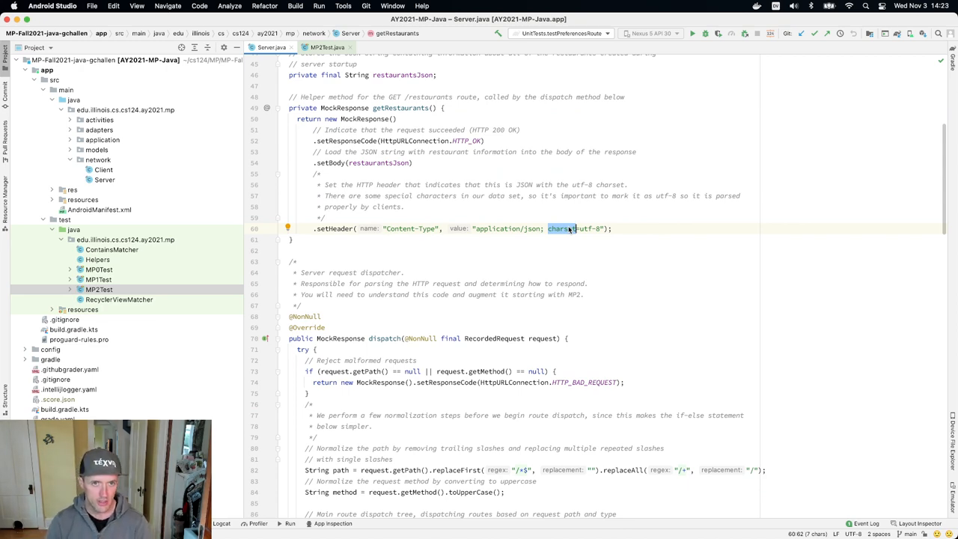
scroll("down", 3)
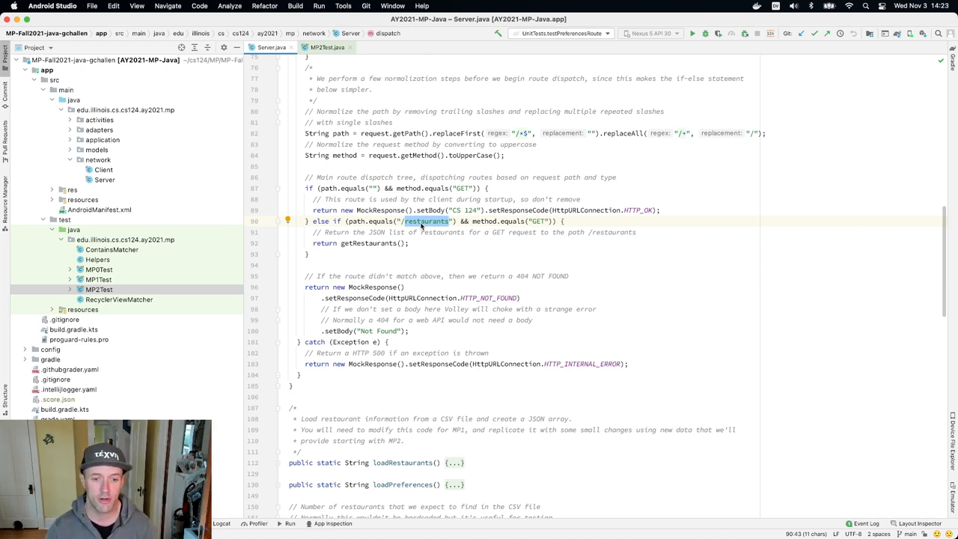
scroll("down", 3)
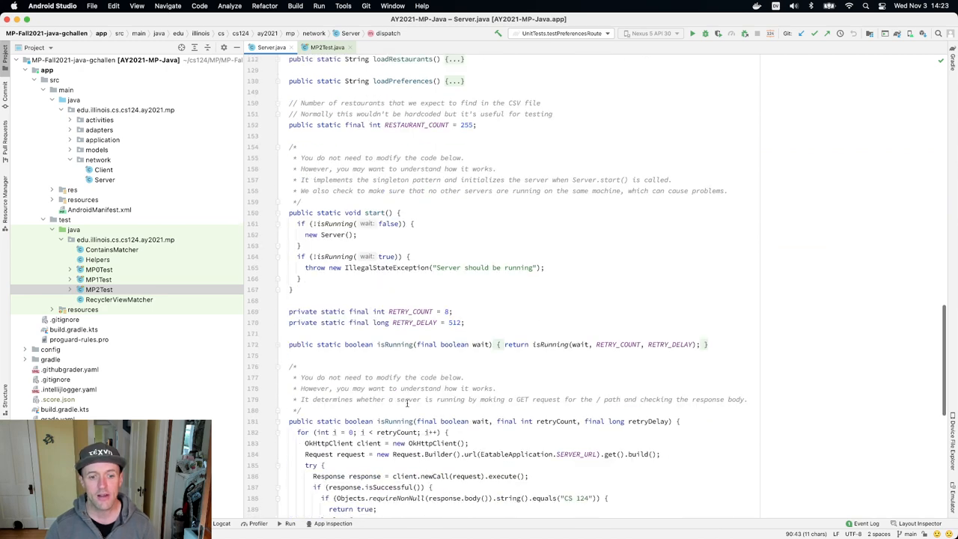
scroll("down", 3)
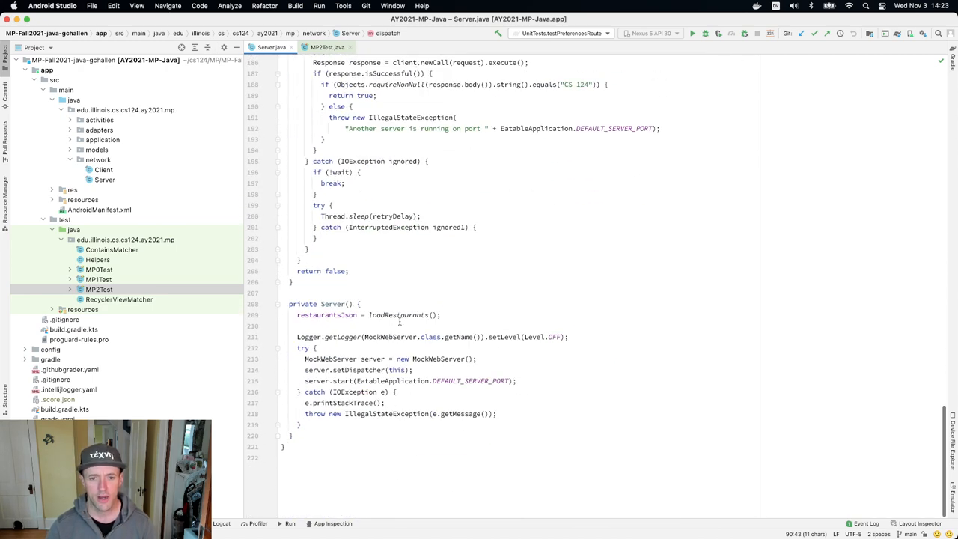
double_click(398, 314)
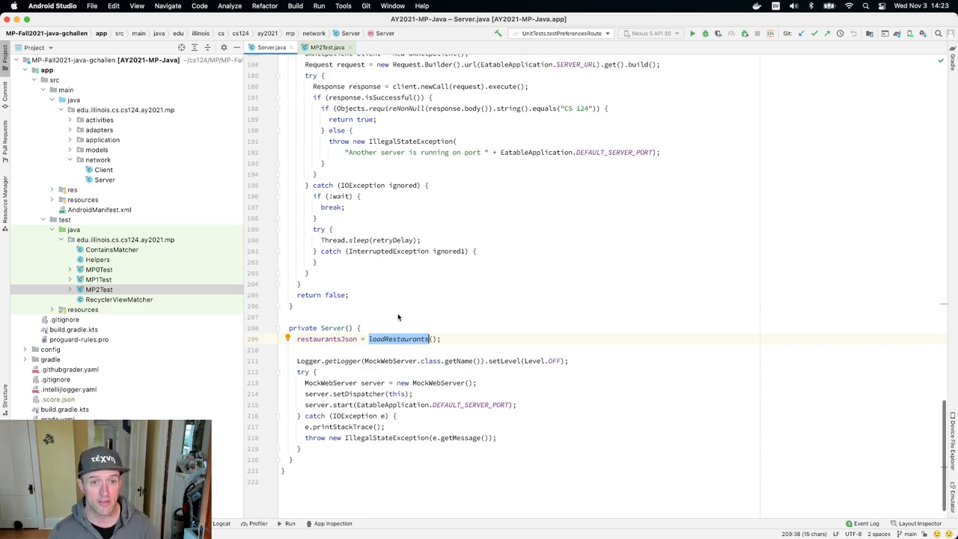
scroll("up", 3)
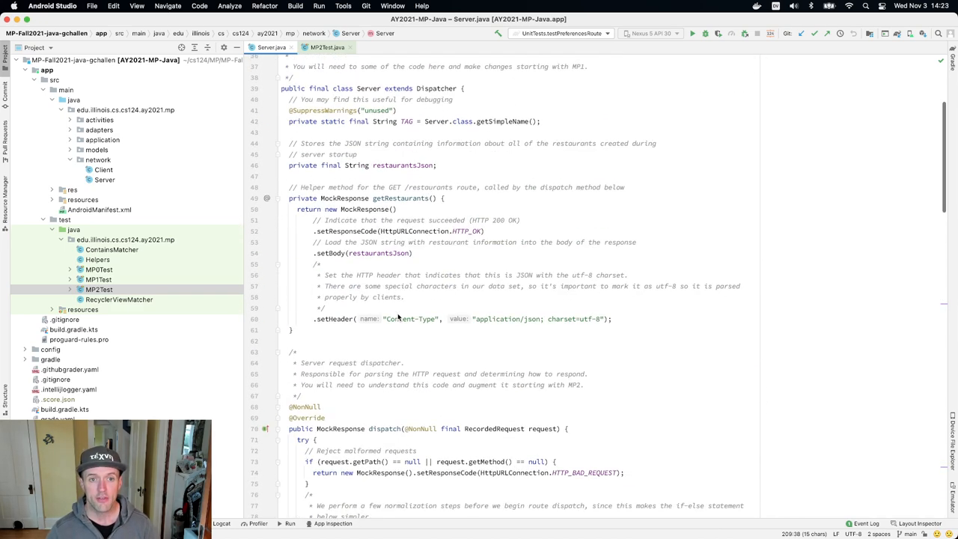
double_click(401, 198)
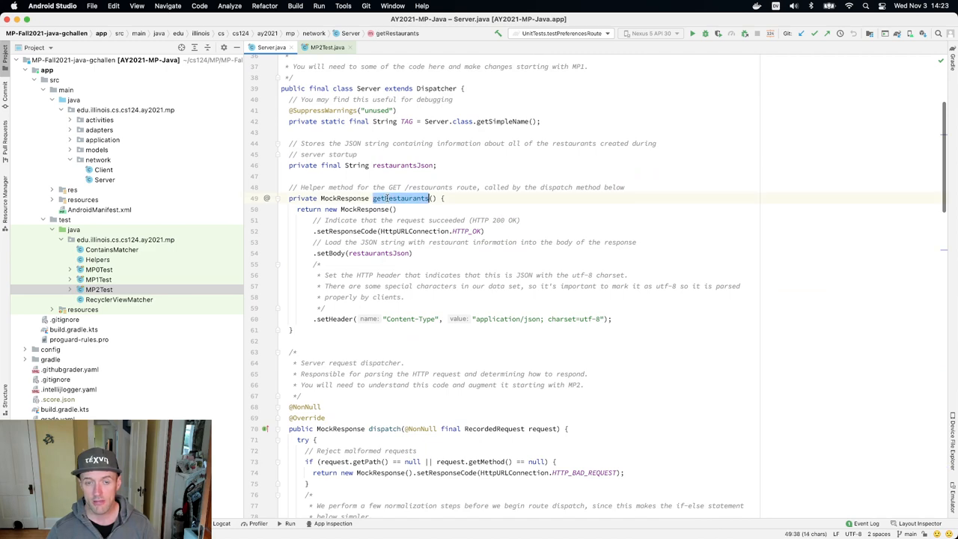
scroll("down", 3)
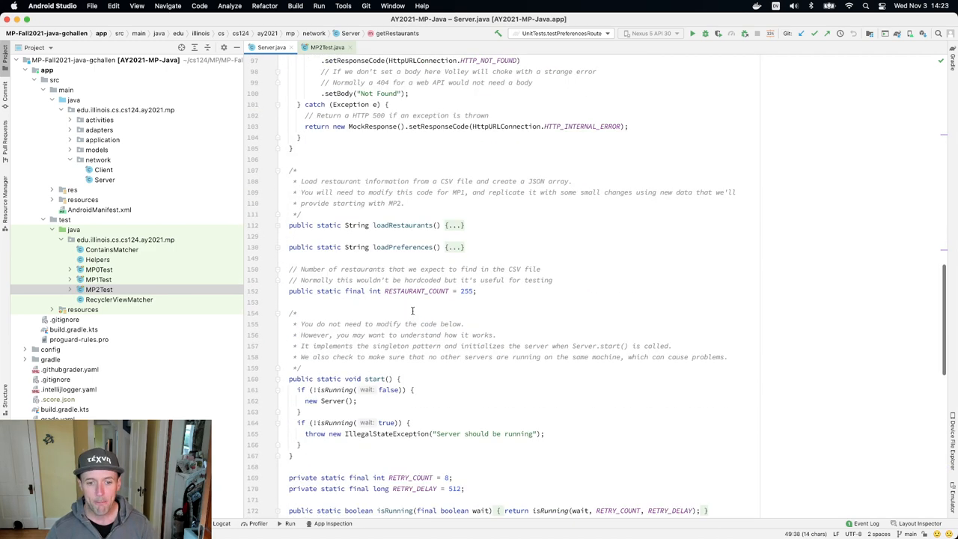
scroll("down", 3)
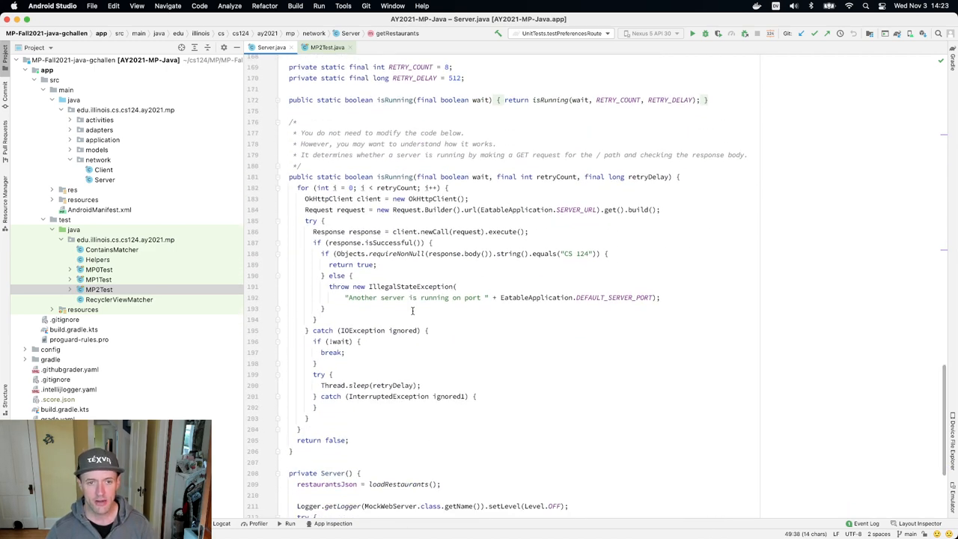
scroll("up", 3)
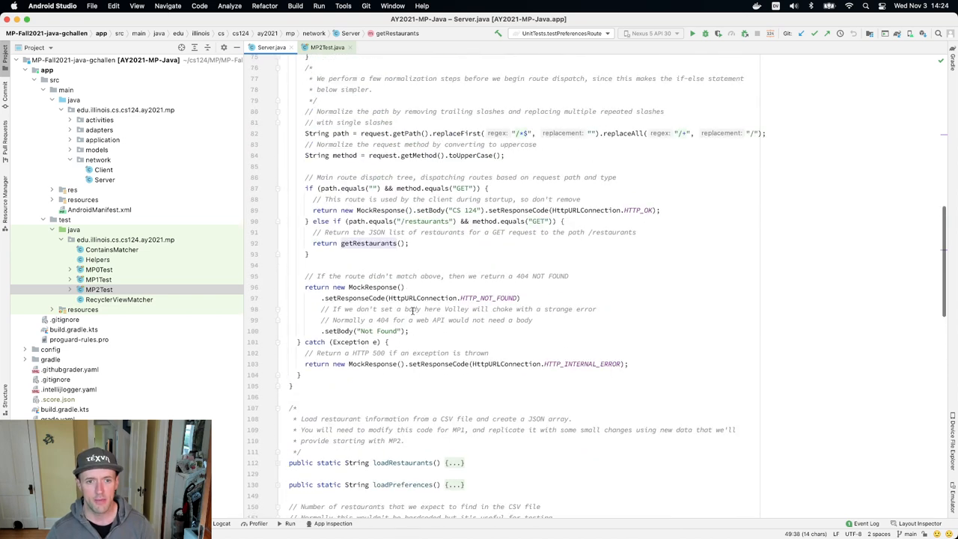
double_click(368, 243)
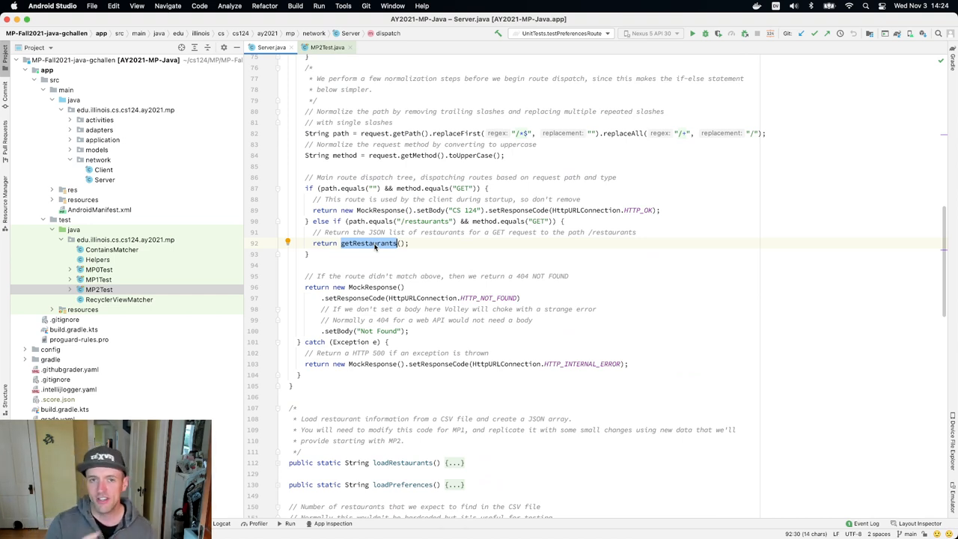
mouse_move(442, 283)
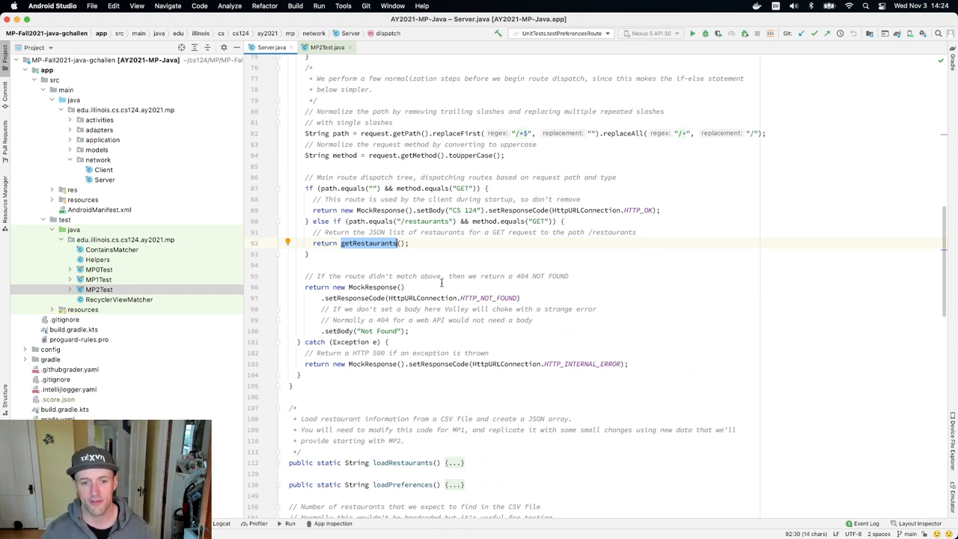
mouse_move(497, 297)
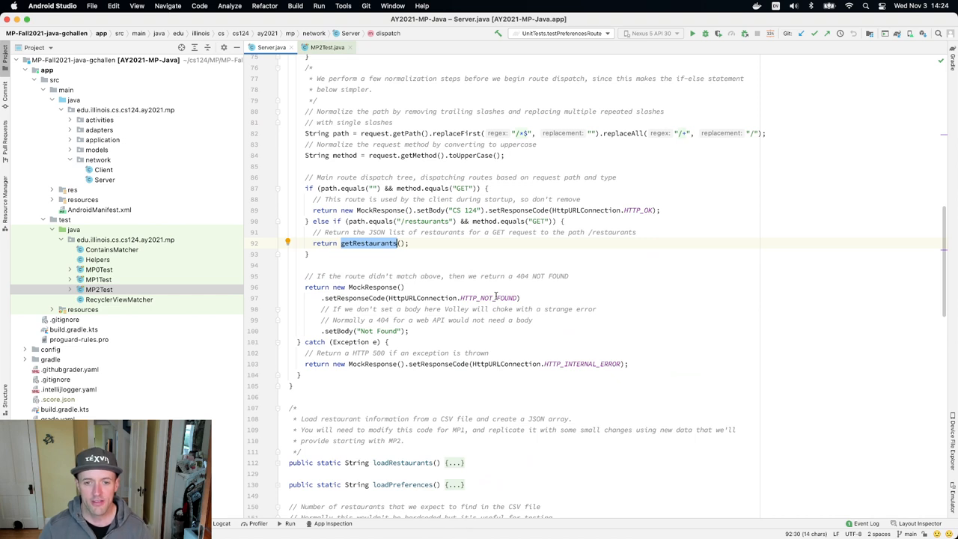